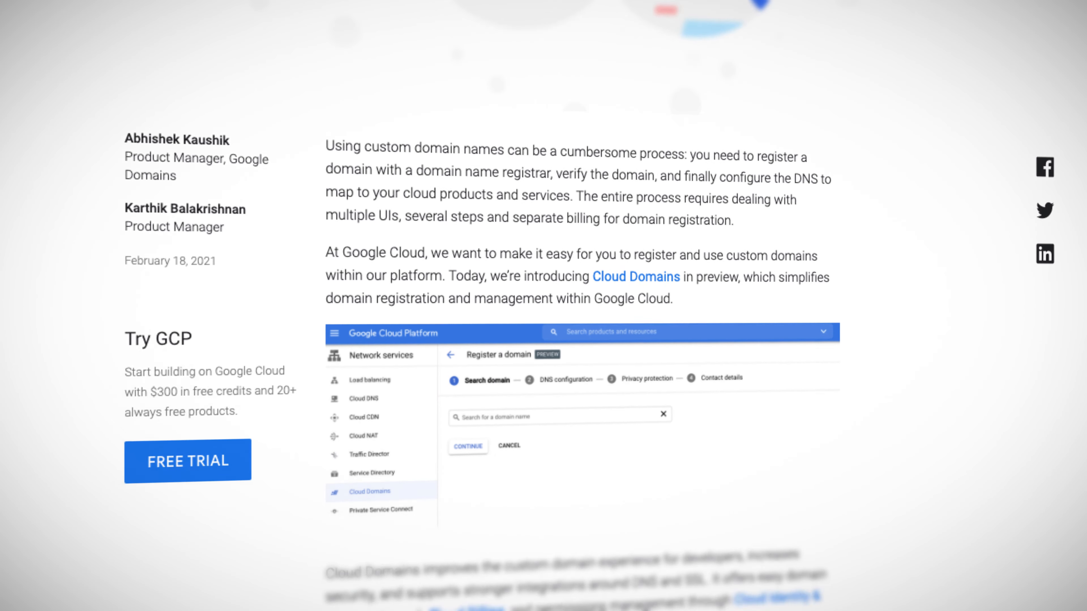
{"action": "scroll", "scroll_direction": "down", "scroll_amount": 3}
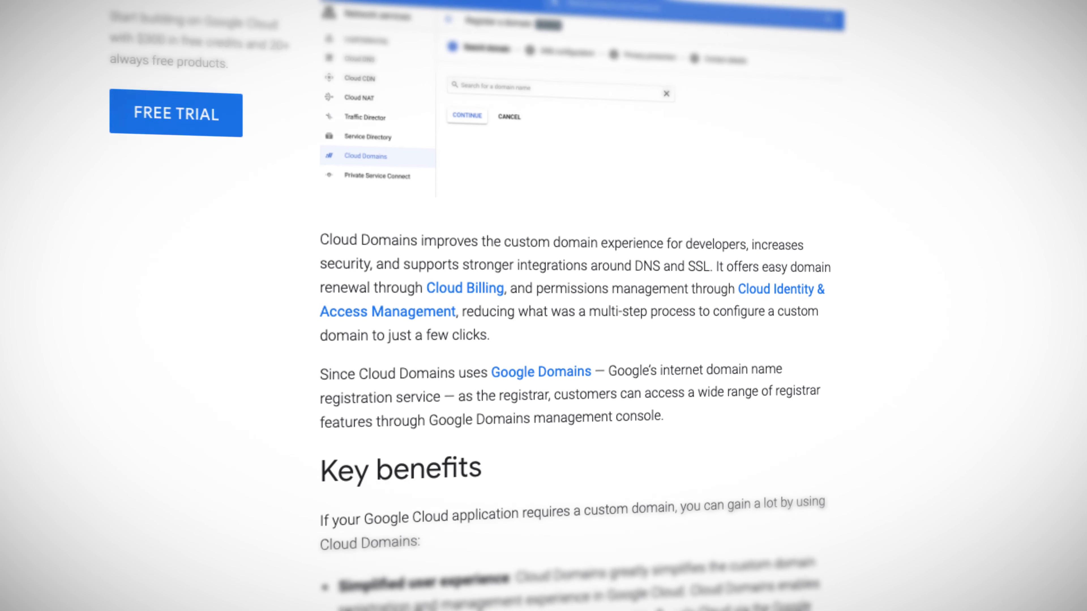
{"action": "scroll", "scroll_direction": "down", "scroll_amount": 3}
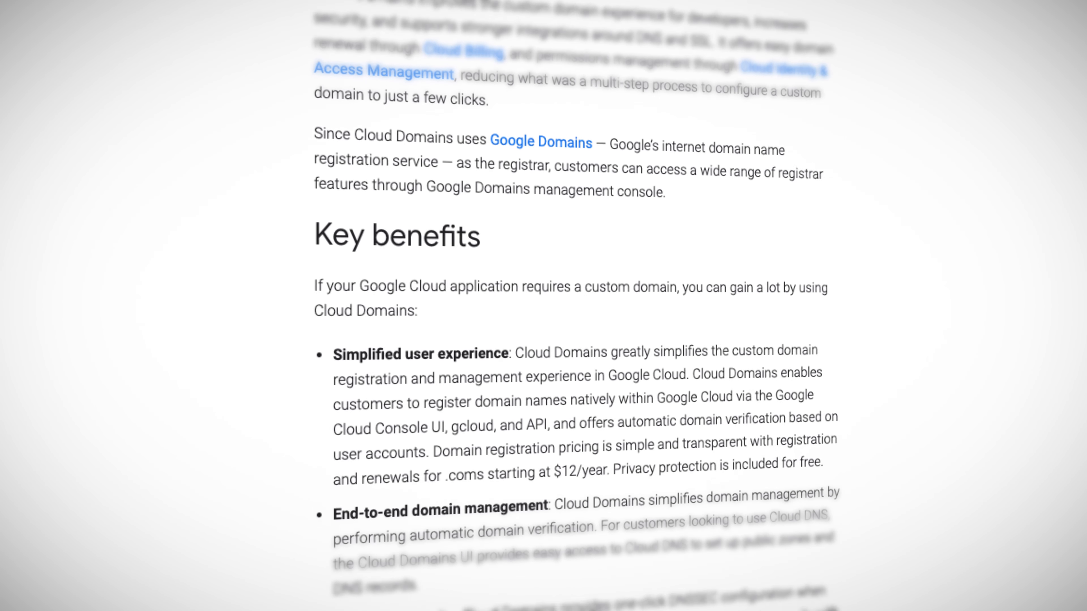